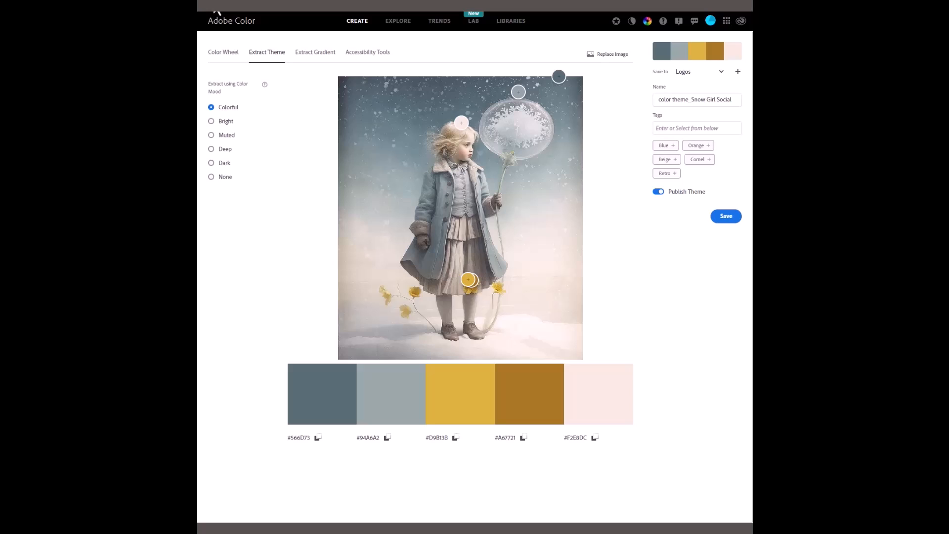
mouse_move(293, 106)
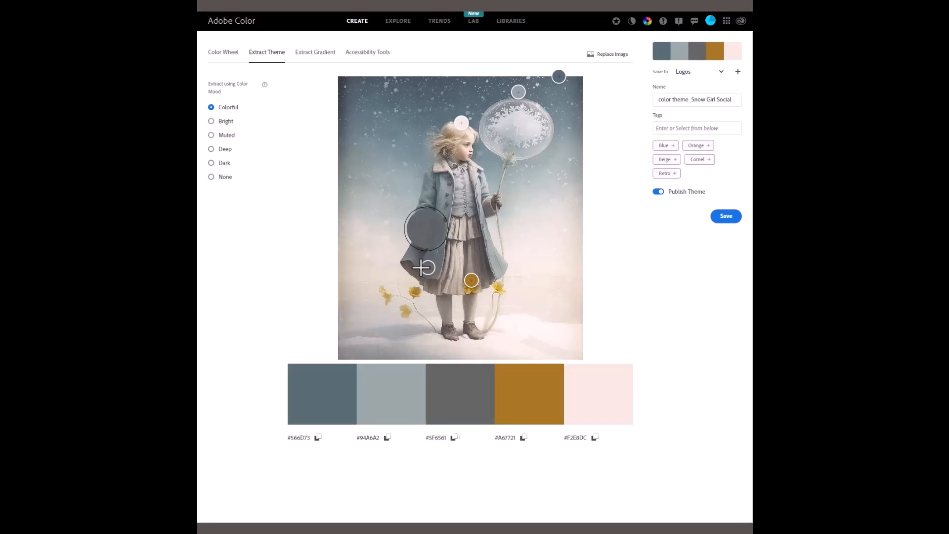
Move a colour sampler on the artwork so the theme turns to pale greys, beige, gold and peach
left_click_drag(425, 228, 362, 263)
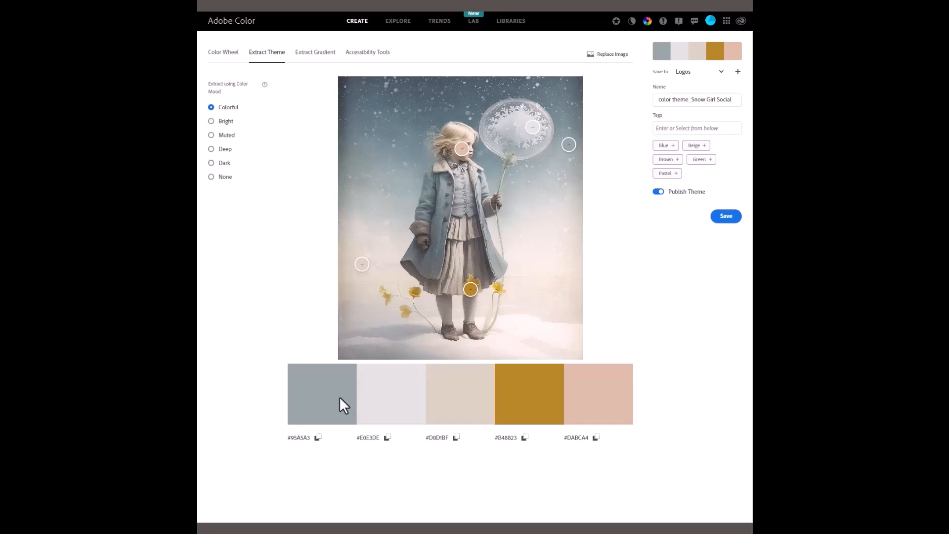
mouse_move(490, 407)
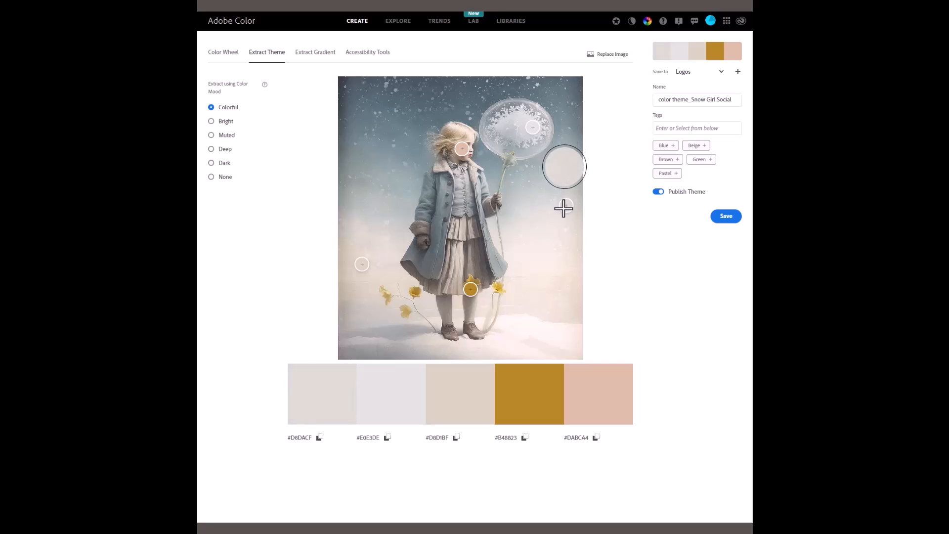
Move a sampler onto the snowy sky so the first swatch becomes a muted blue-grey
left_click_drag(563, 166, 428, 116)
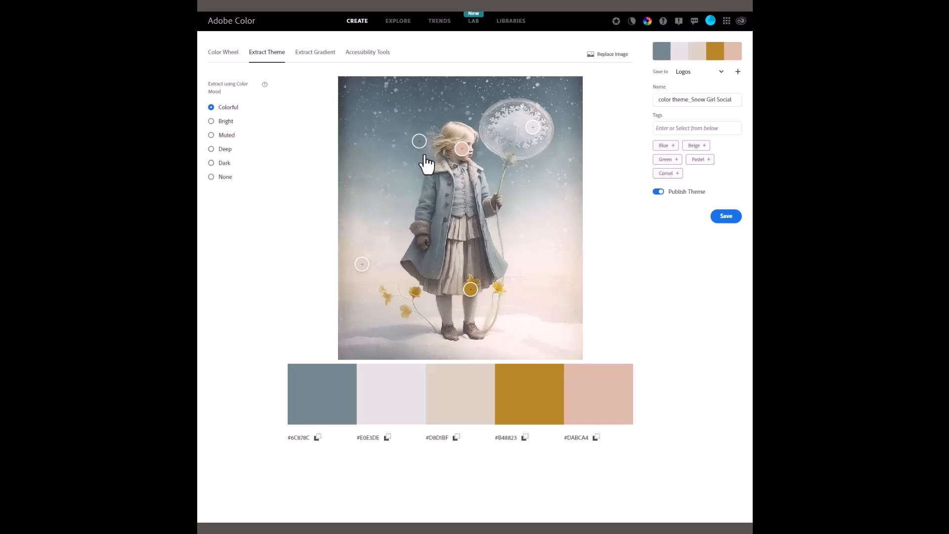
mouse_move(433, 184)
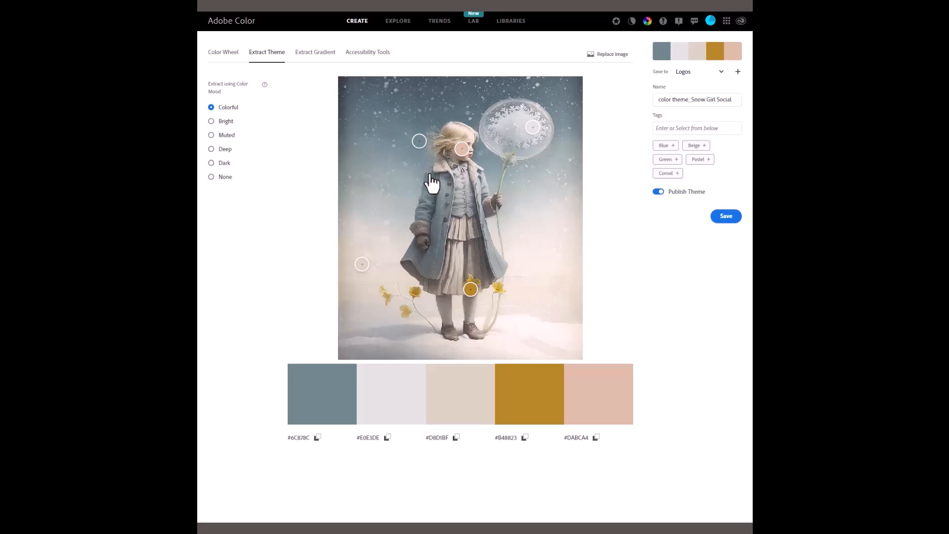
mouse_move(311, 431)
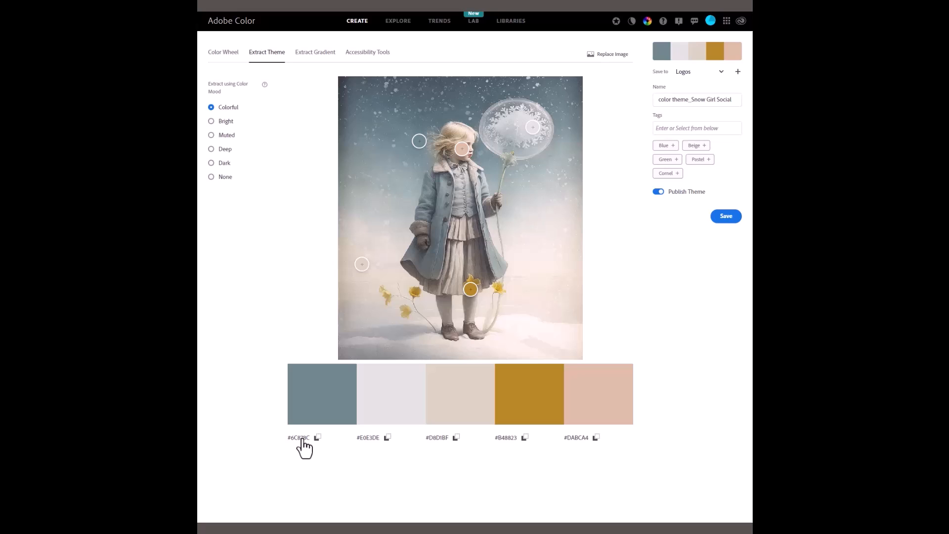
mouse_move(355, 402)
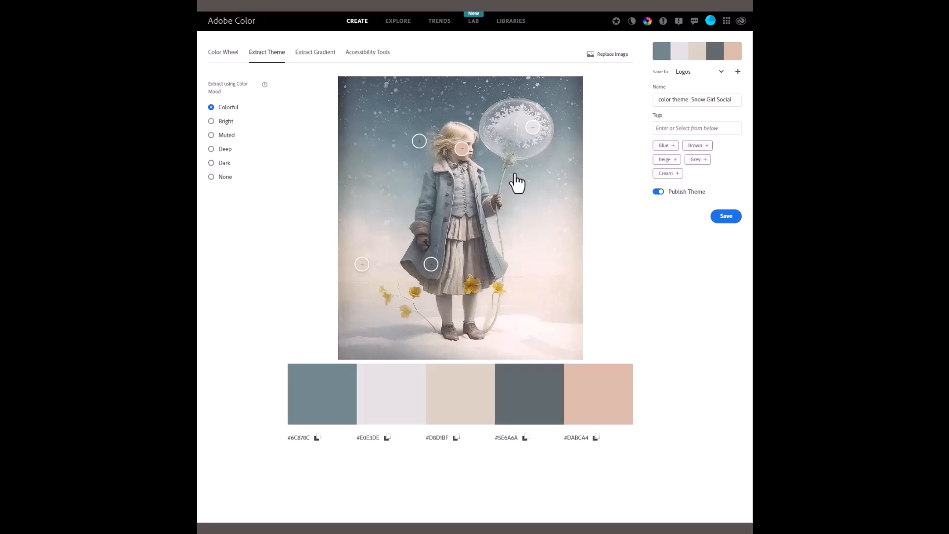
mouse_move(441, 172)
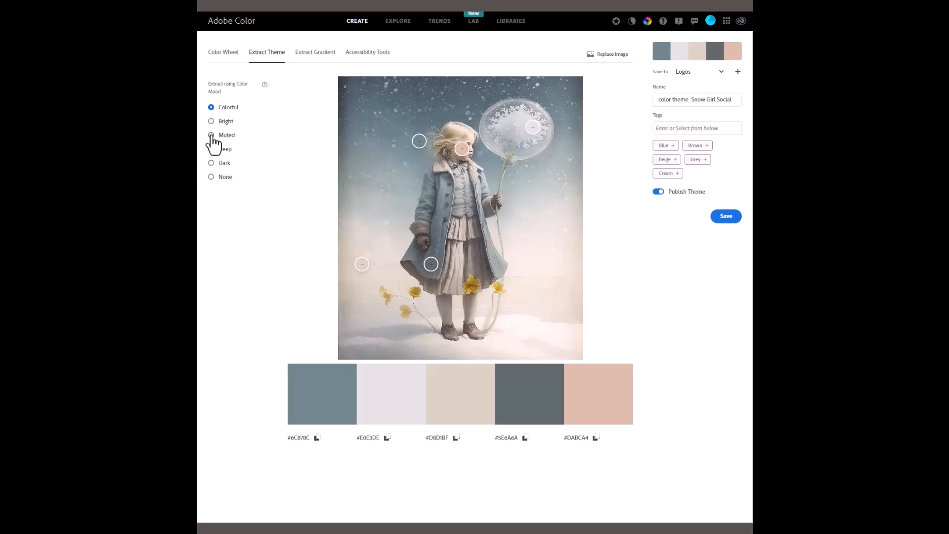
Extract a Muted-mood theme and resample one colour, giving slate, off-white, beige, tan gold and pale pink
left_click(212, 135)
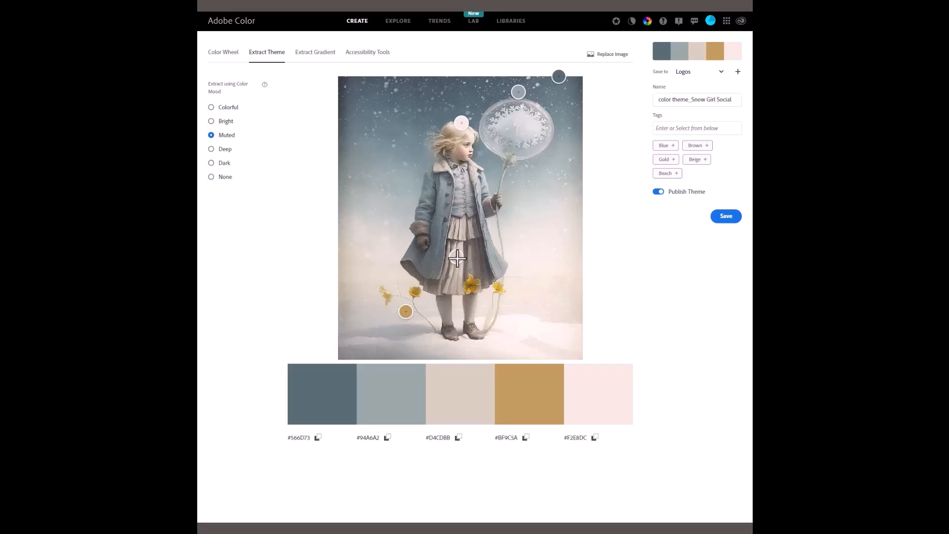
left_click_drag(517, 92, 526, 79)
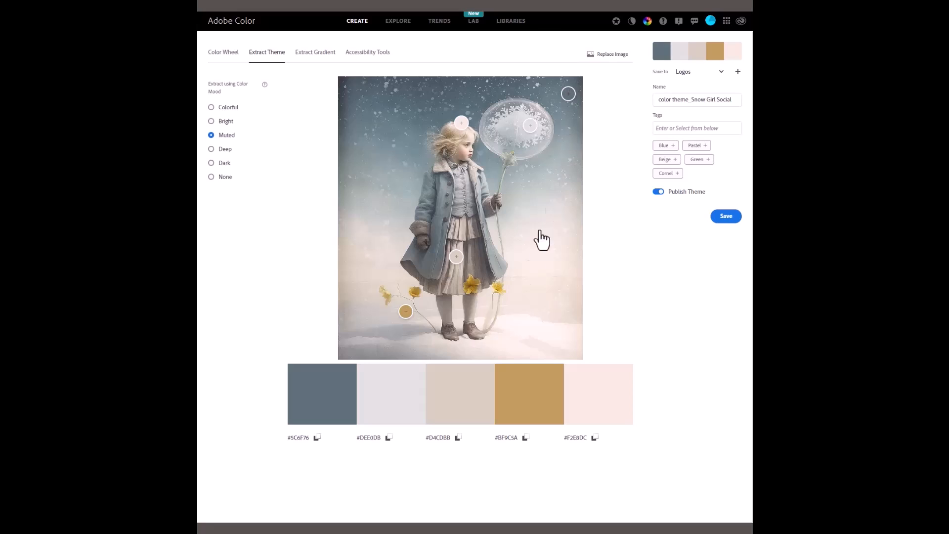
mouse_move(269, 196)
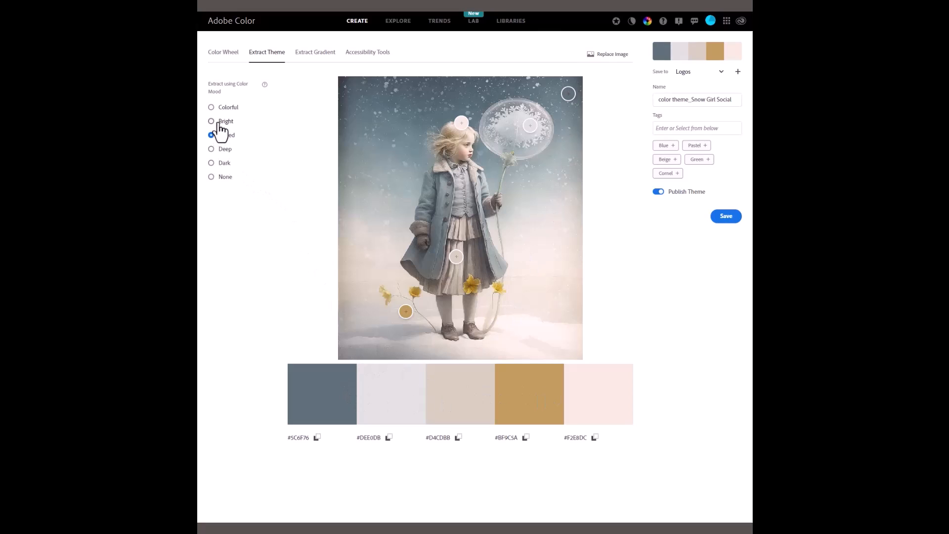
Extract a Bright-mood theme: slate grey, blue-grey, vivid orange-gold, beige and pale pink
left_click(212, 121)
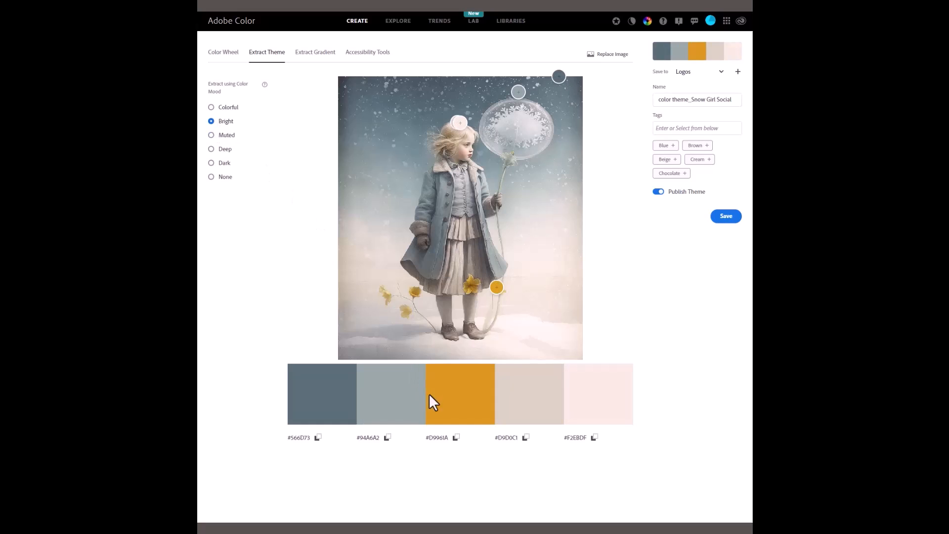
mouse_move(518, 280)
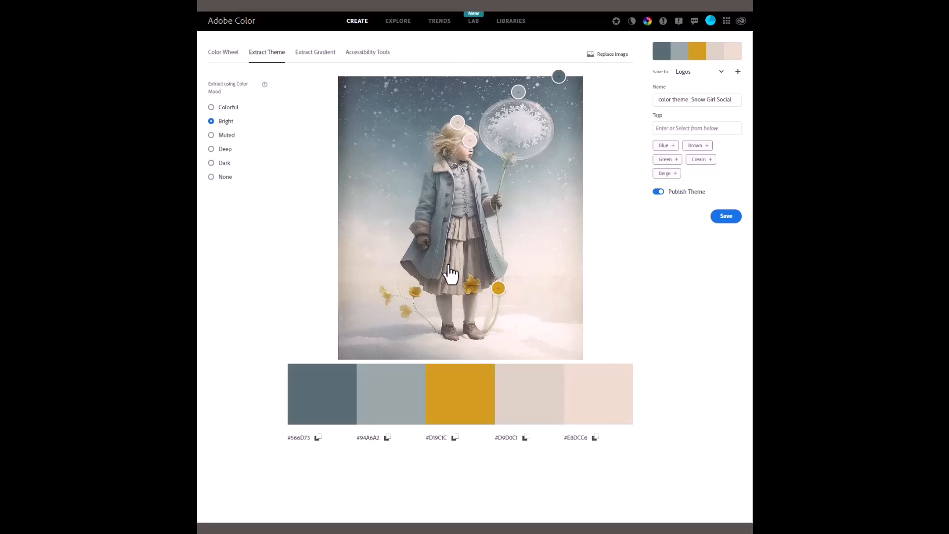
mouse_move(568, 149)
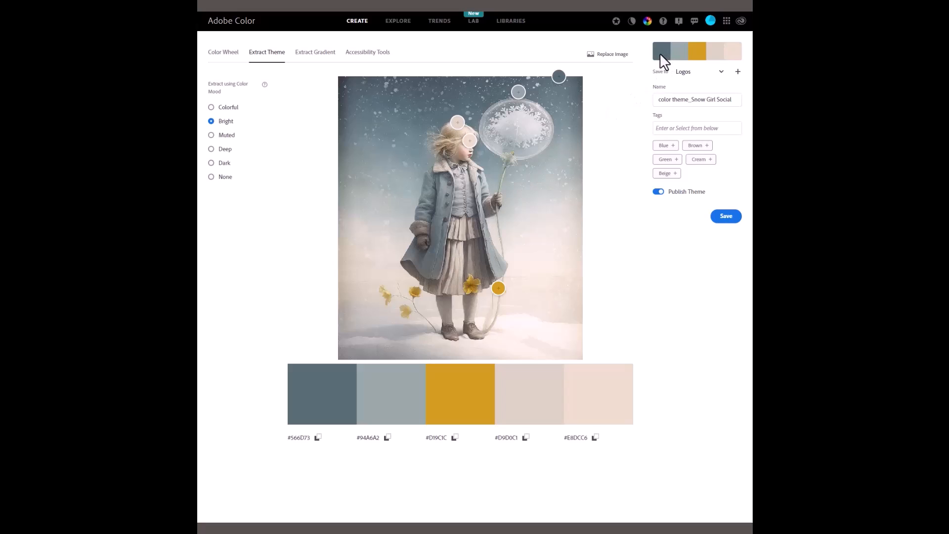
mouse_move(718, 55)
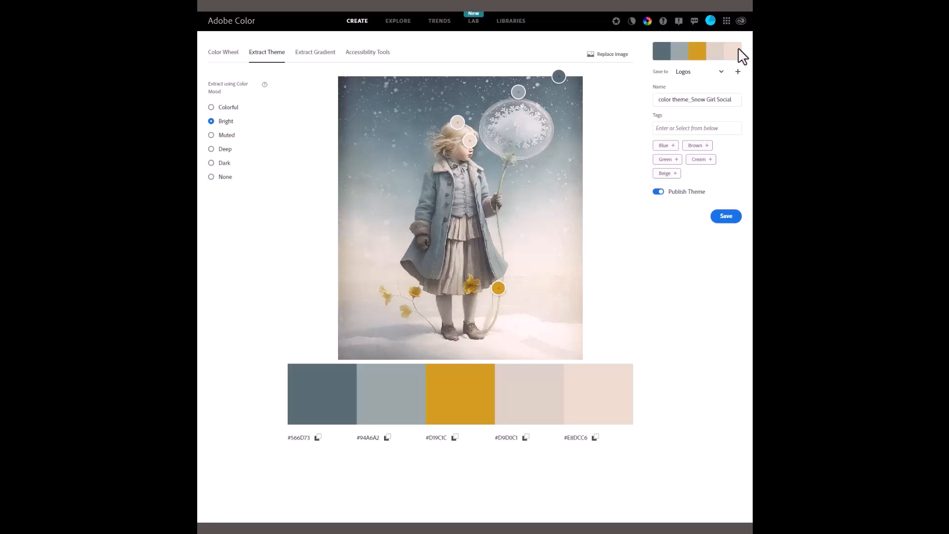
mouse_move(593, 199)
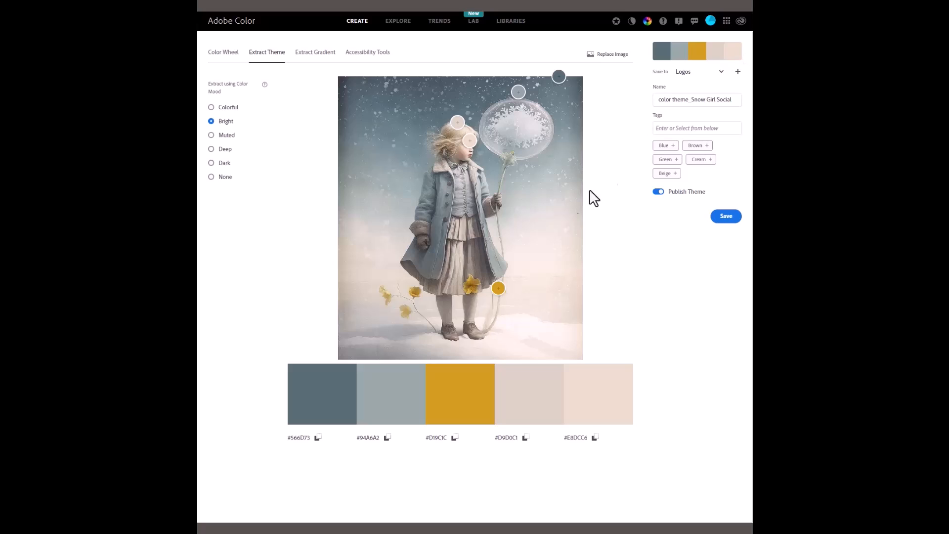
mouse_move(405, 412)
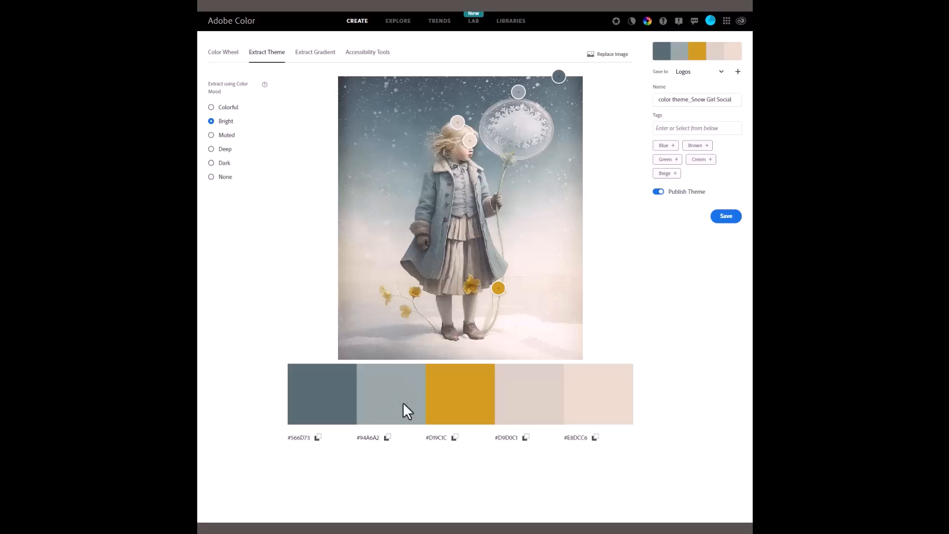
mouse_move(371, 445)
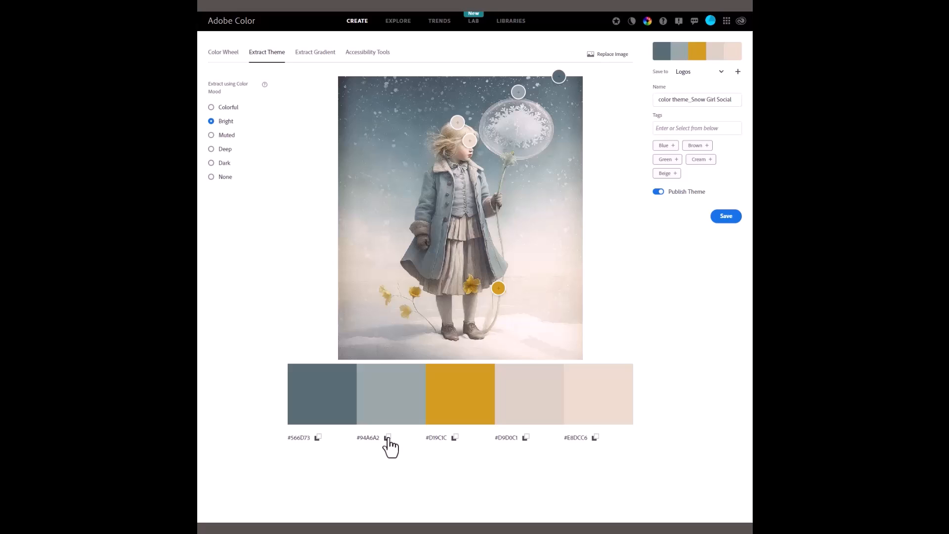
mouse_move(389, 455)
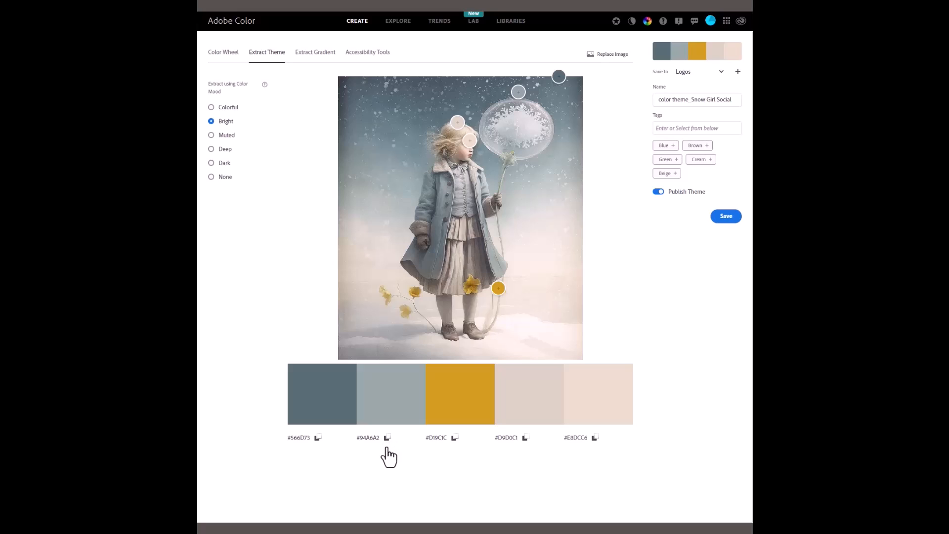
mouse_move(393, 458)
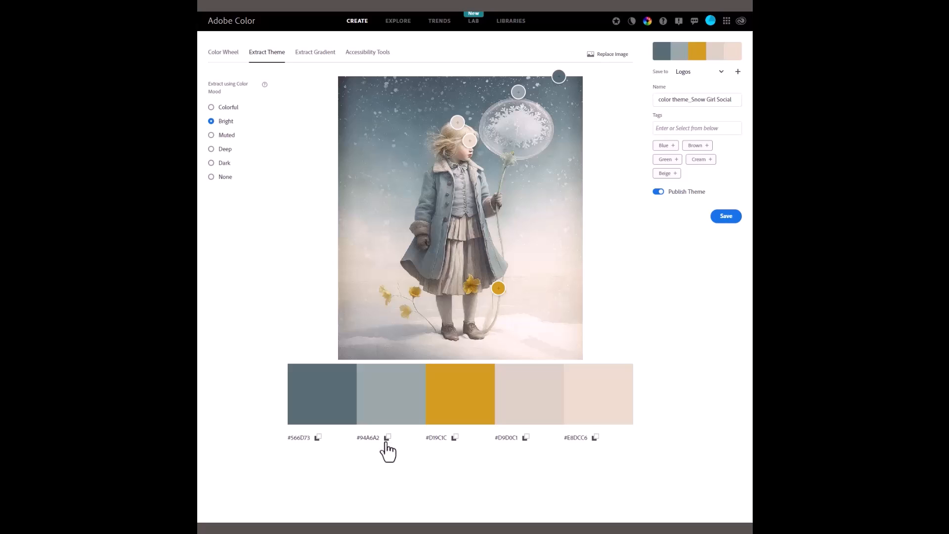
mouse_move(458, 447)
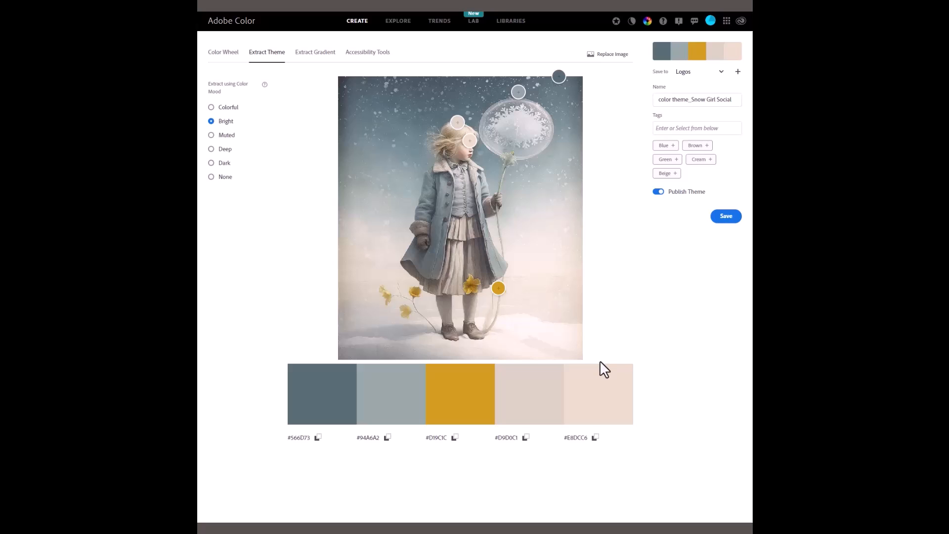
mouse_move(289, 29)
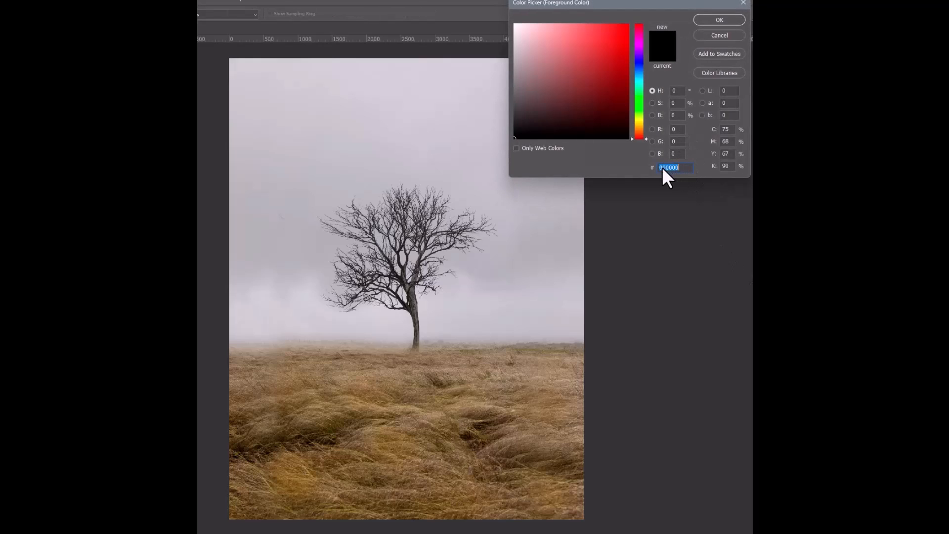
mouse_move(697, 176)
type("#D19C1C")
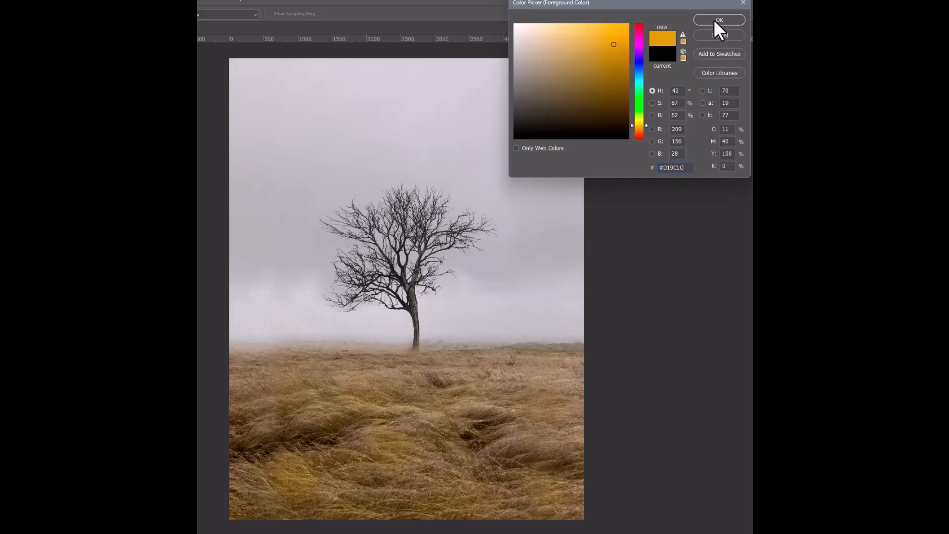
Confirm the golden foreground colour and brush a test dab onto the grass below the tree
left_click(719, 20)
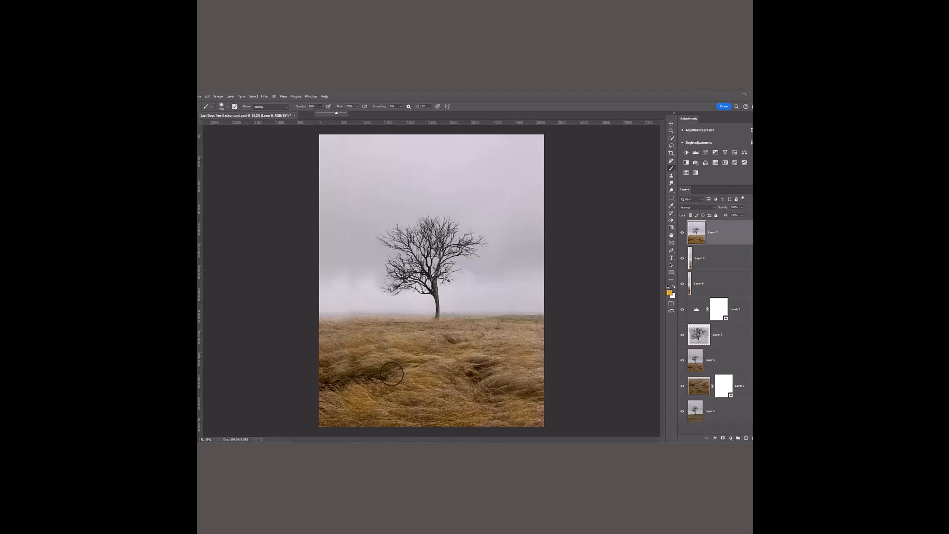
left_click_drag(391, 373, 416, 338)
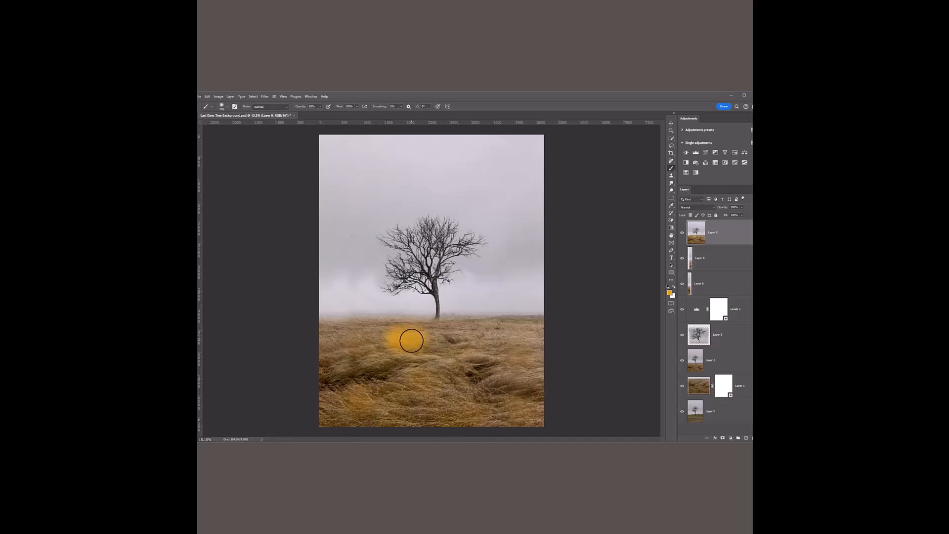
Undo the golden brush stroke so the grass returns to its original look
key("ctrl+z")
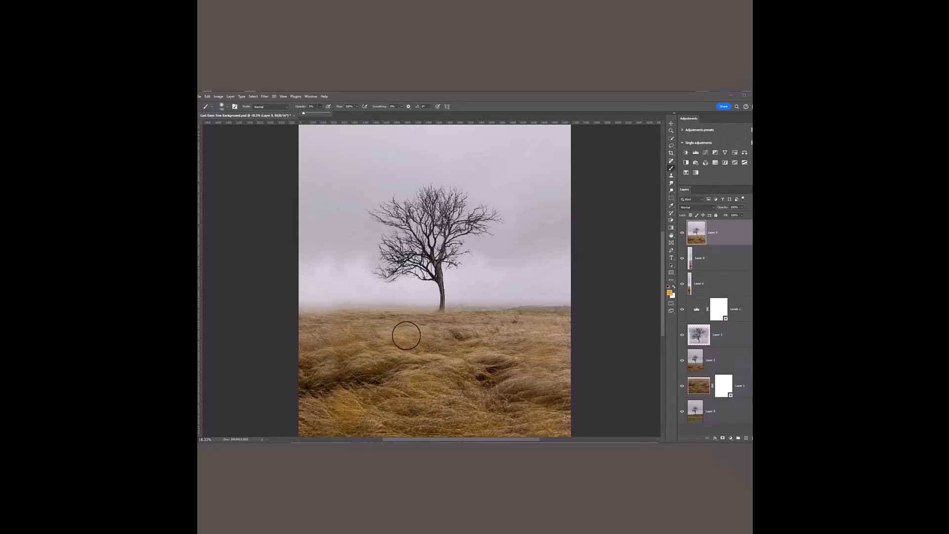
mouse_move(427, 338)
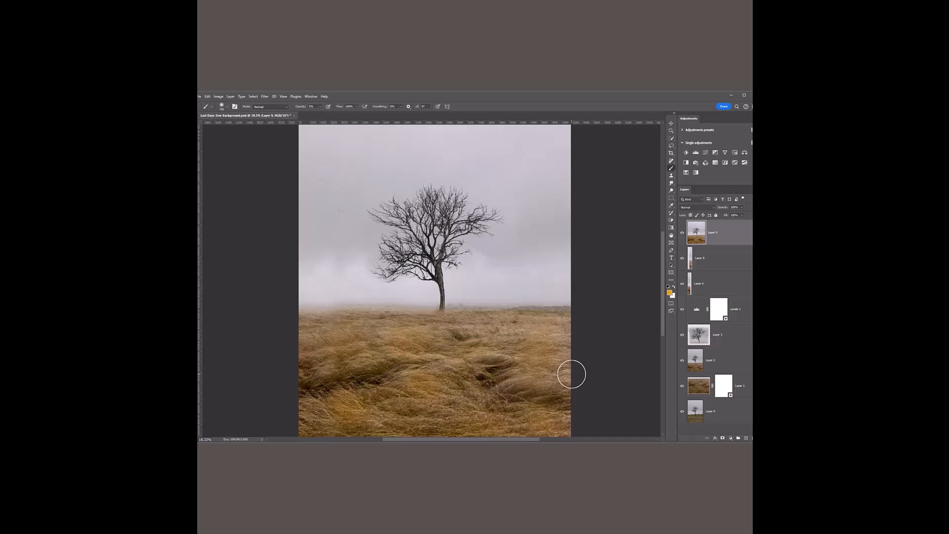
mouse_move(572, 363)
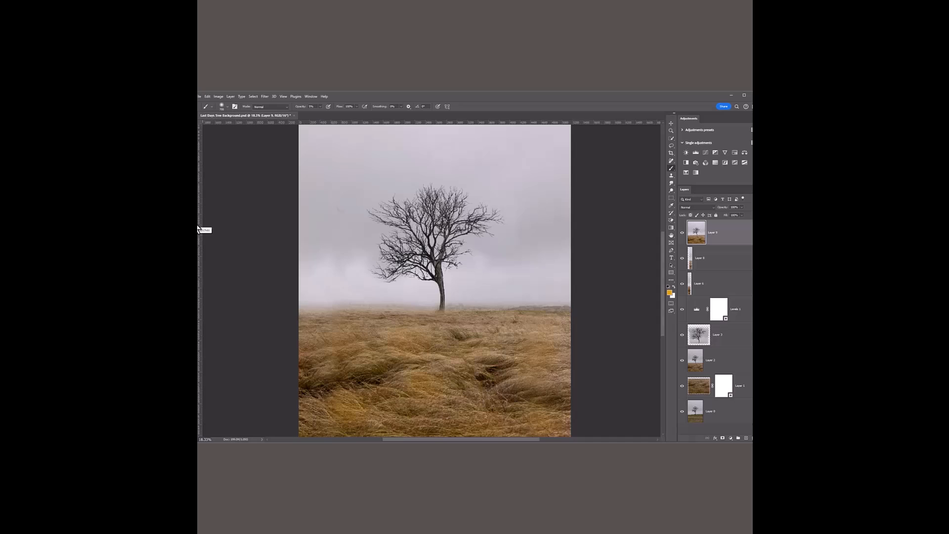
mouse_move(308, 103)
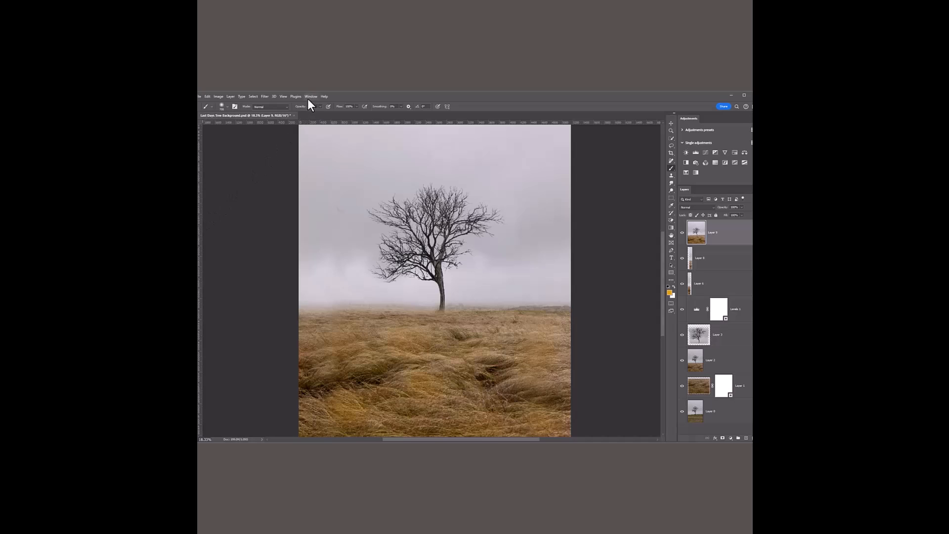
Show the Swatches panel listing the custom theme set with the Forest Yellow colour
left_click(310, 96)
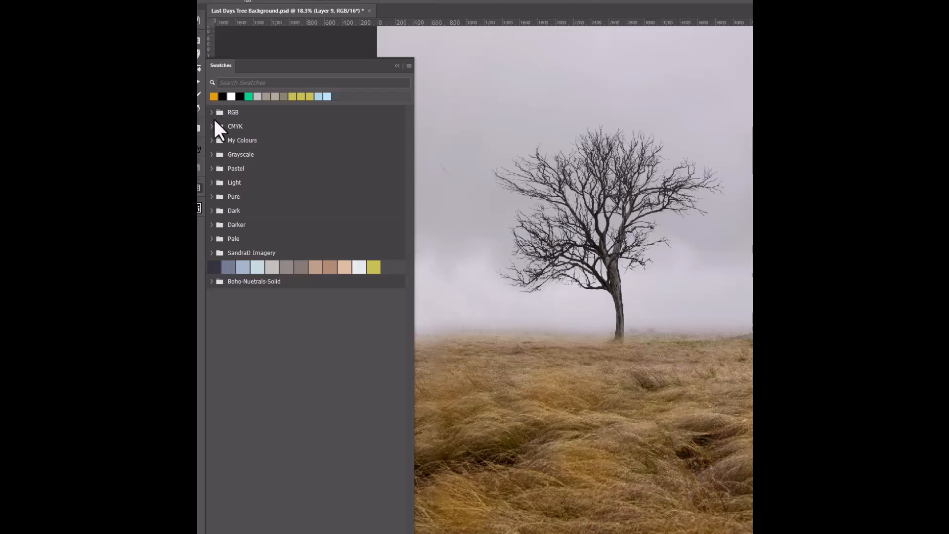
mouse_move(309, 265)
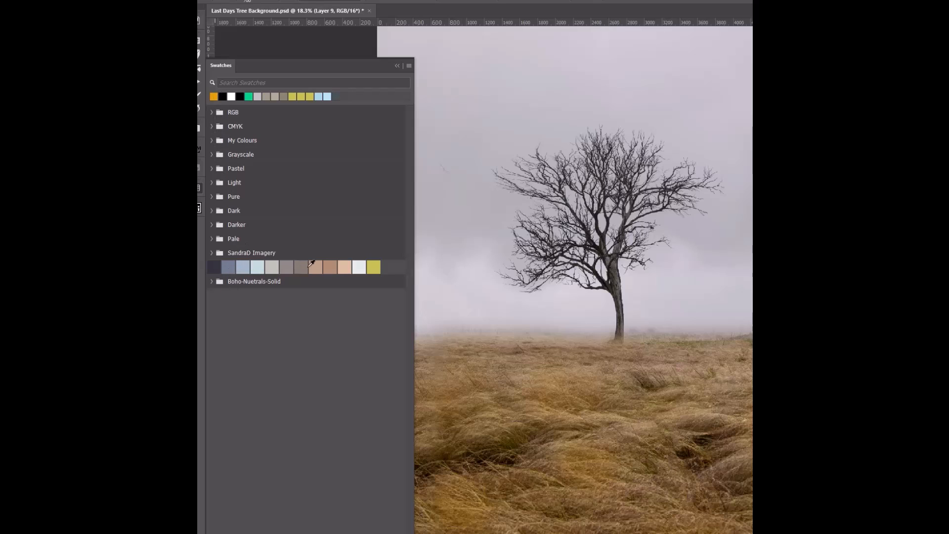
mouse_move(379, 266)
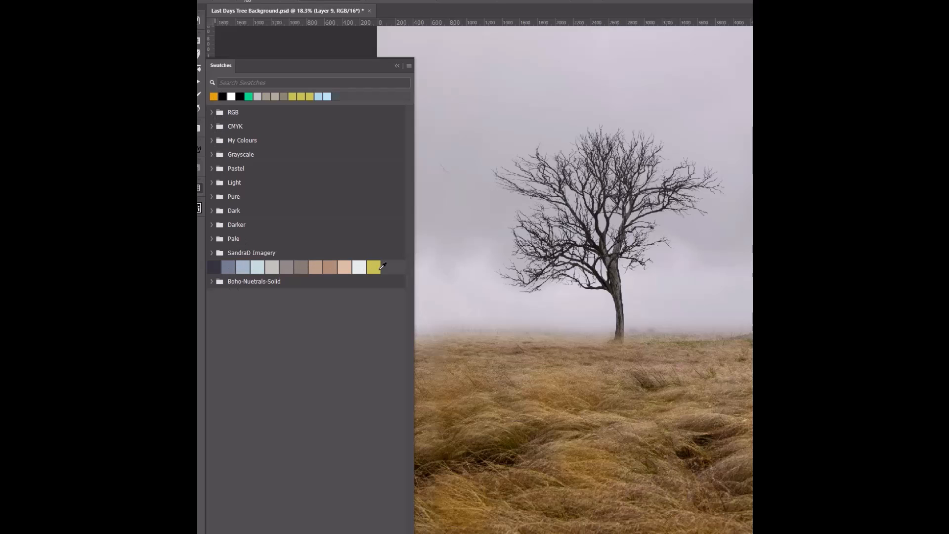
mouse_move(373, 267)
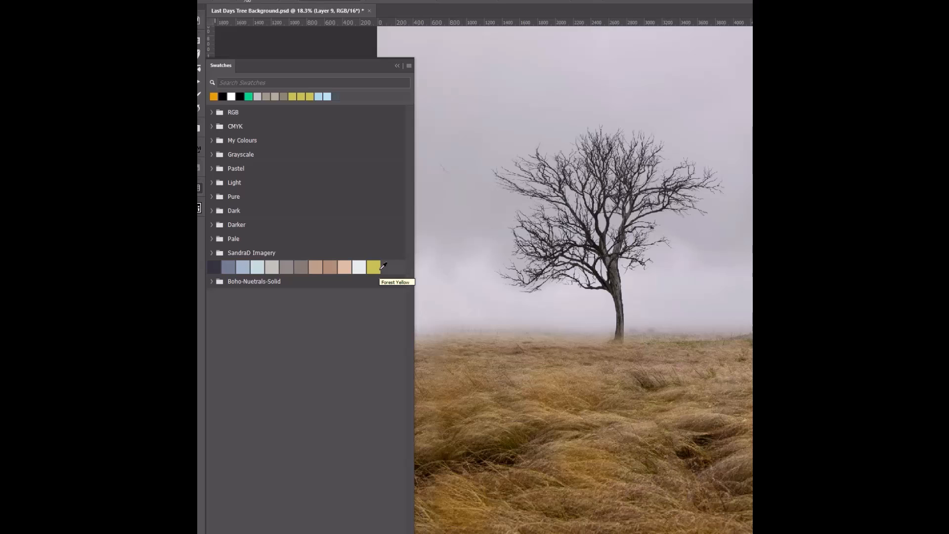
mouse_move(397, 85)
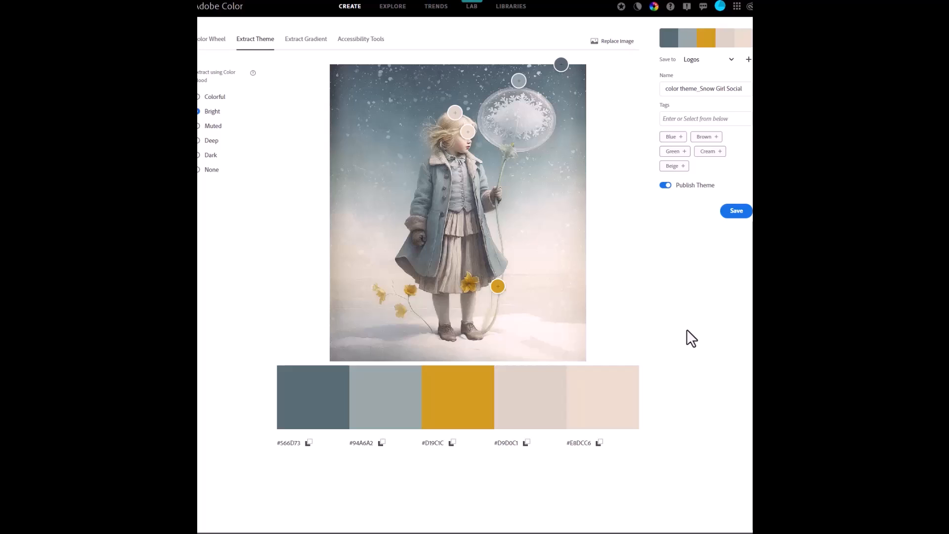
mouse_move(627, 94)
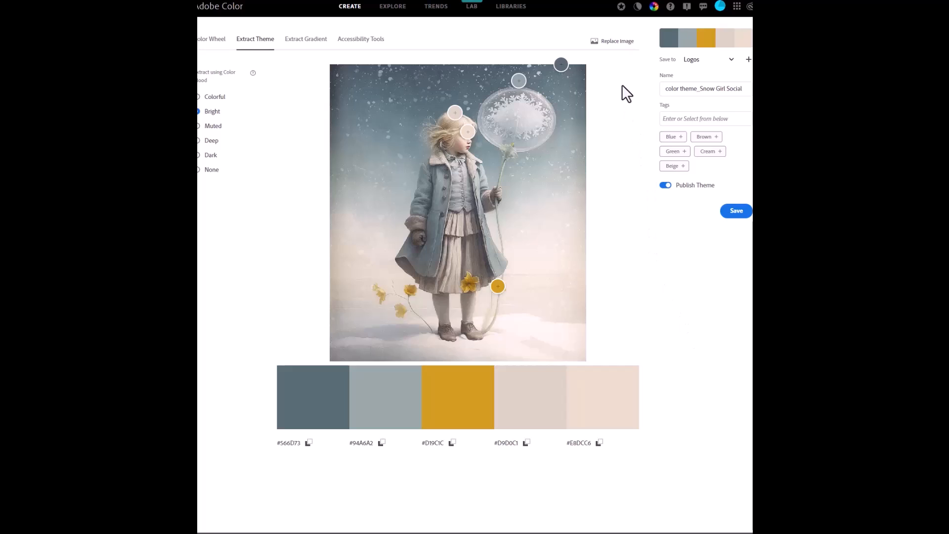
mouse_move(613, 51)
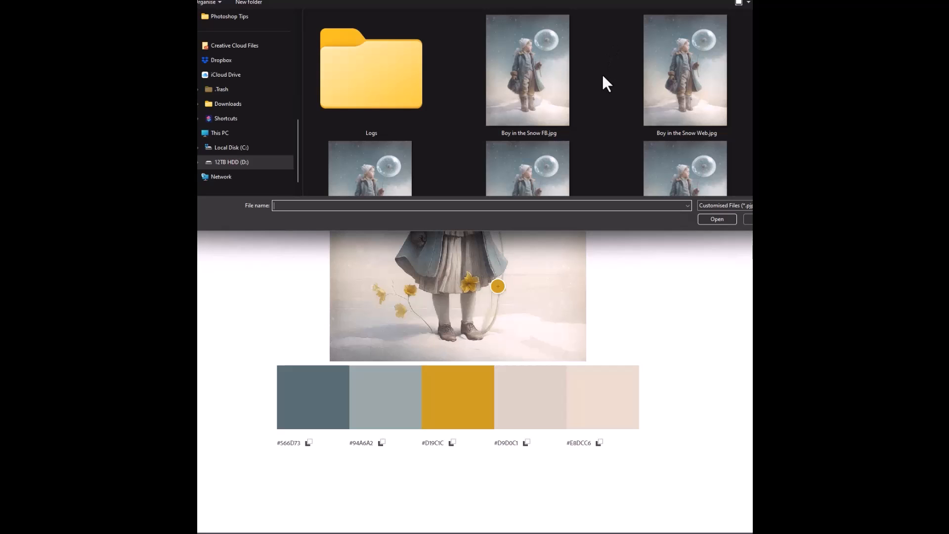
Replace the source image with Boy in the Snow.jpg from the file dialog
scroll("down", 3)
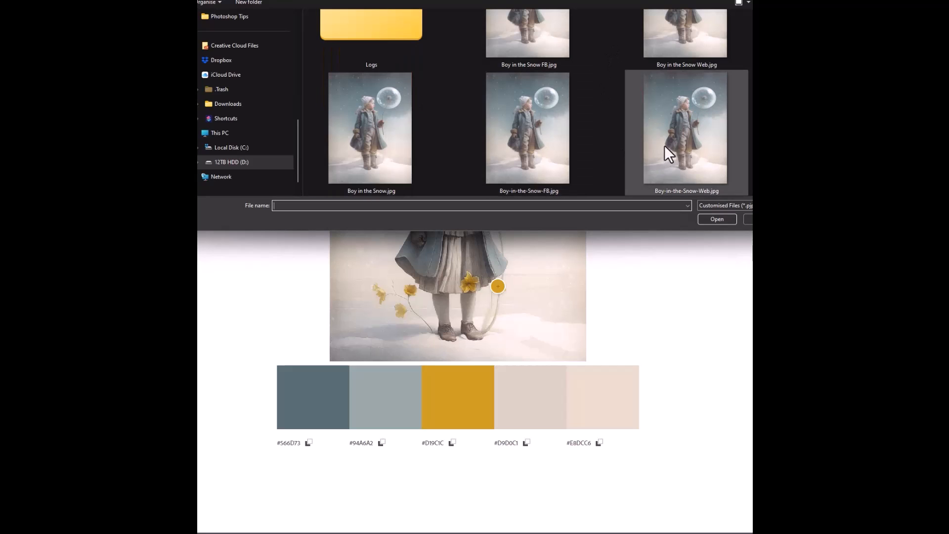
left_click(371, 128)
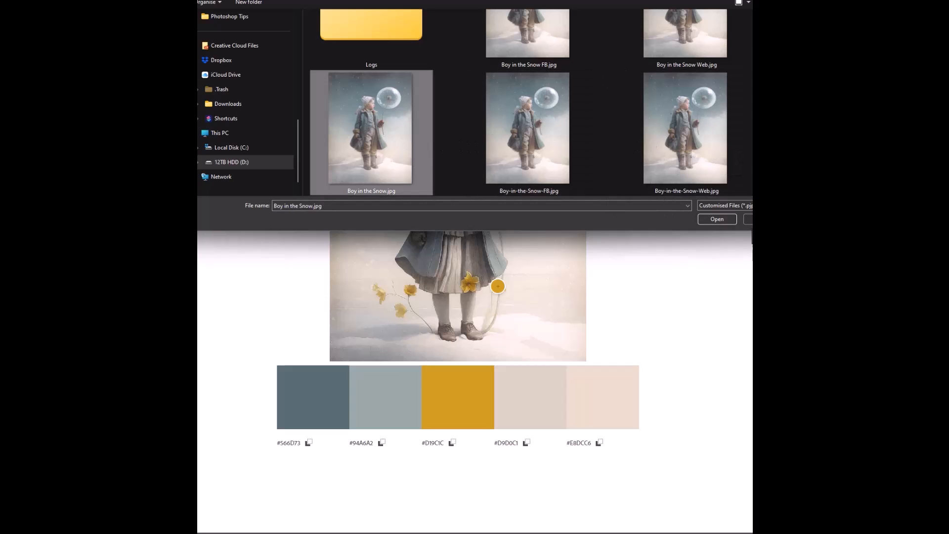
left_click(717, 219)
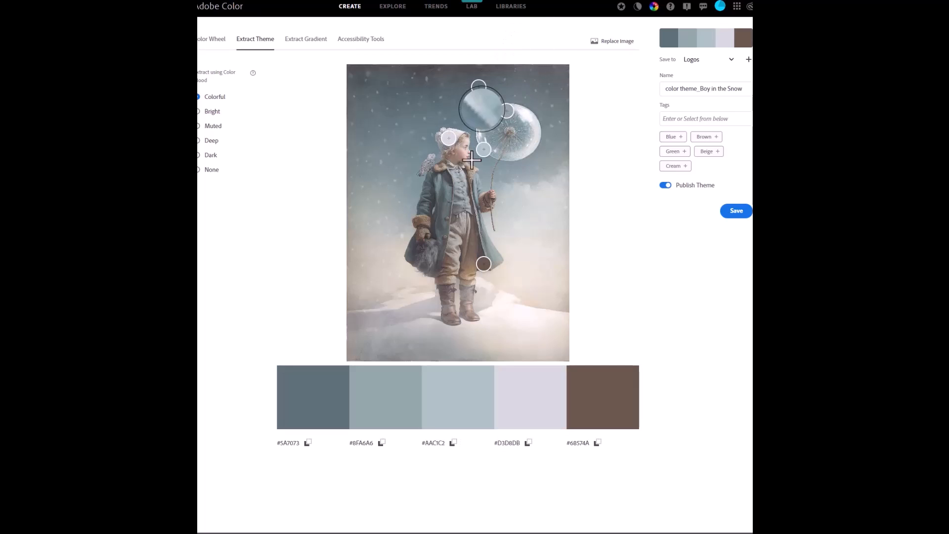
Resample the third swatch from a brown area so it becomes taupe #B4766A
left_click_drag(485, 148, 448, 257)
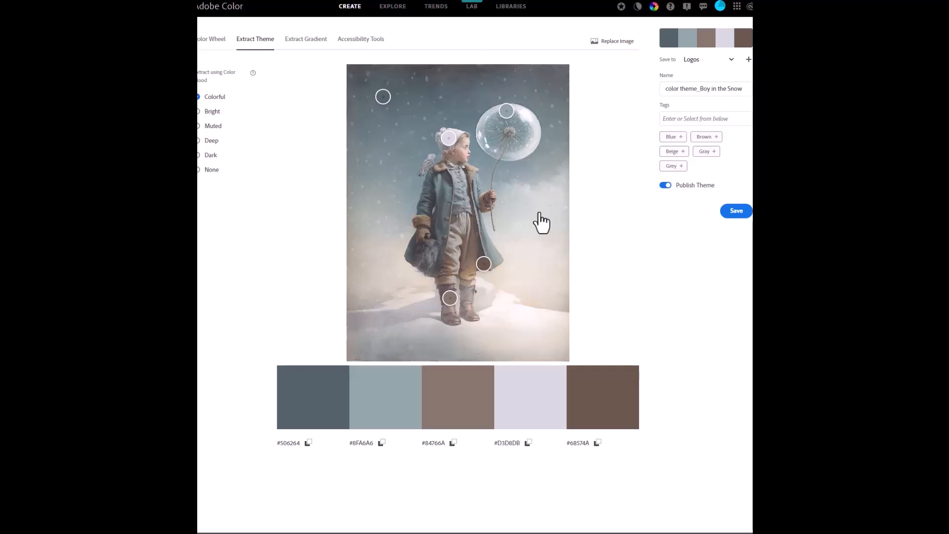
mouse_move(606, 169)
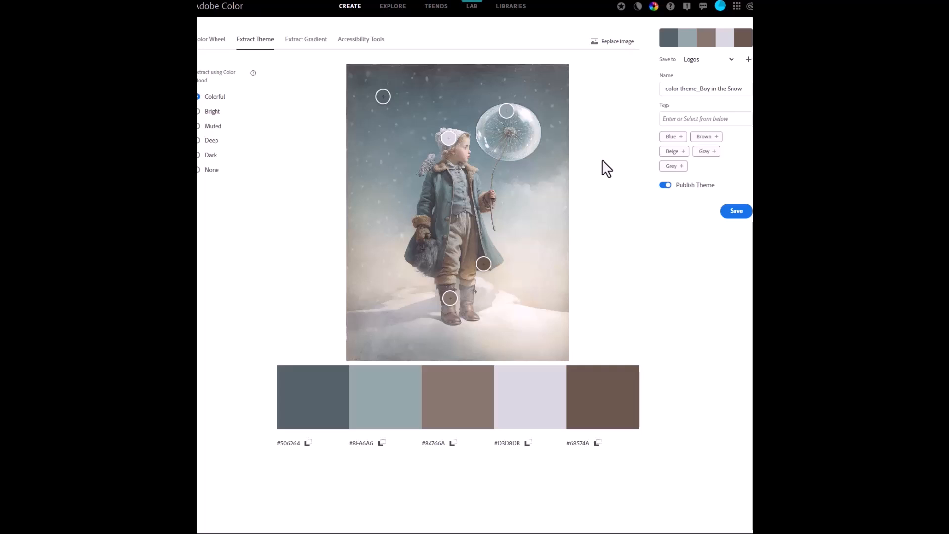
mouse_move(385, 31)
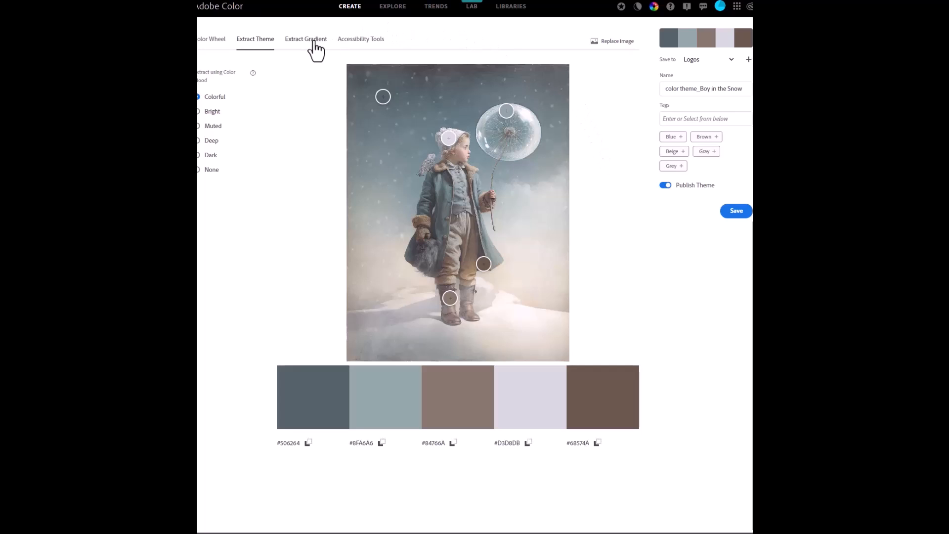
Extract a gradient from the artwork and settle its Gradient Stops slider on 5
left_click(306, 39)
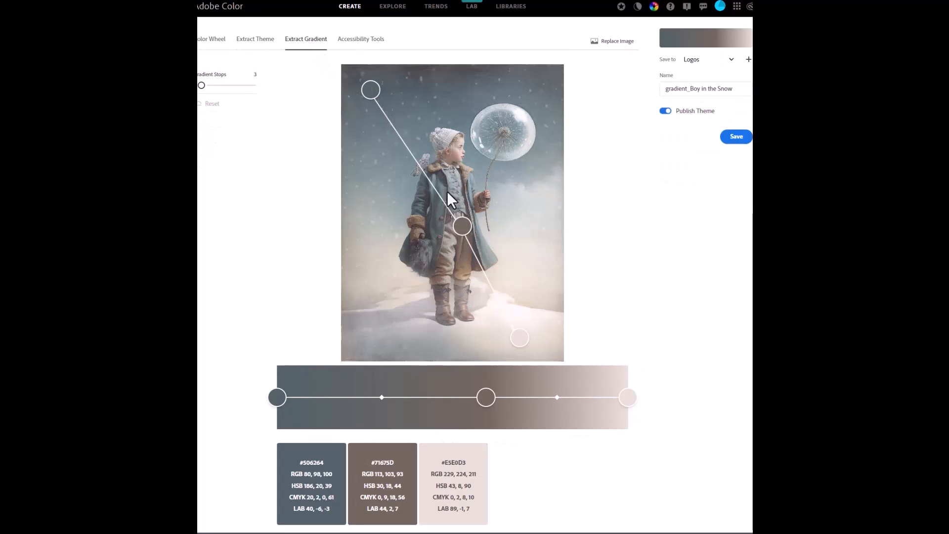
mouse_move(342, 122)
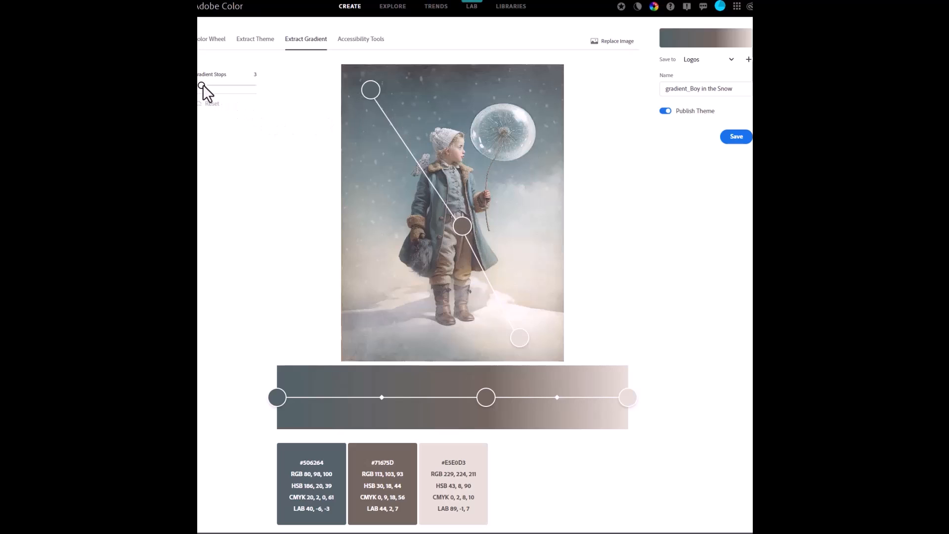
left_click_drag(202, 87, 223, 87)
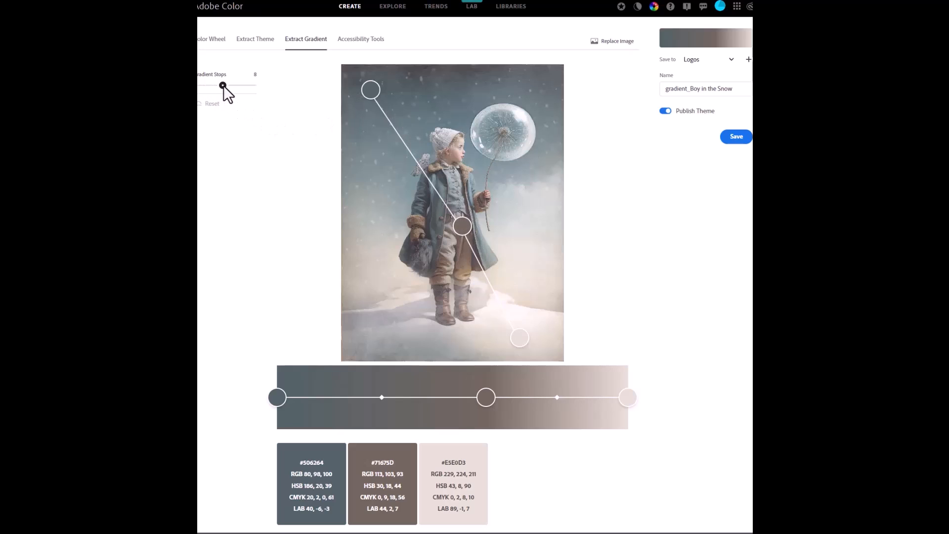
left_click_drag(223, 86, 214, 86)
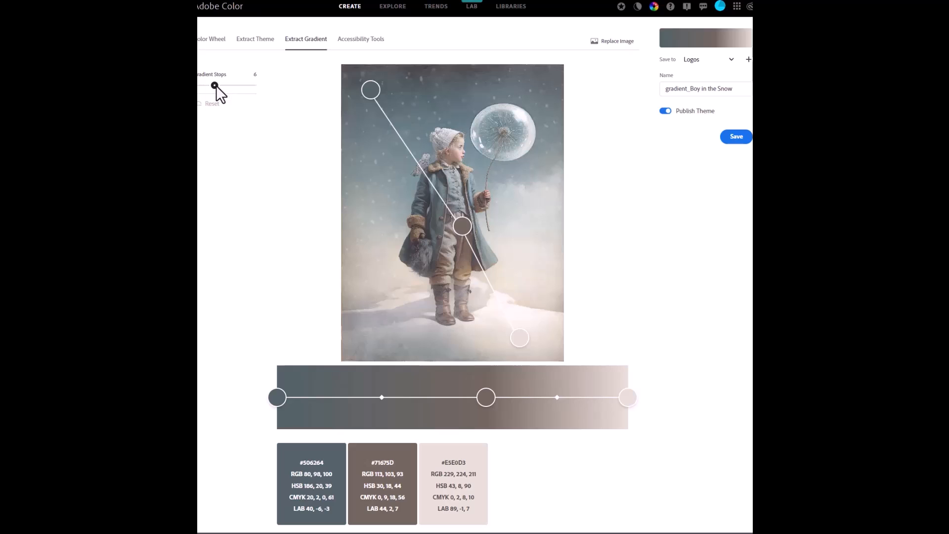
left_click(213, 87)
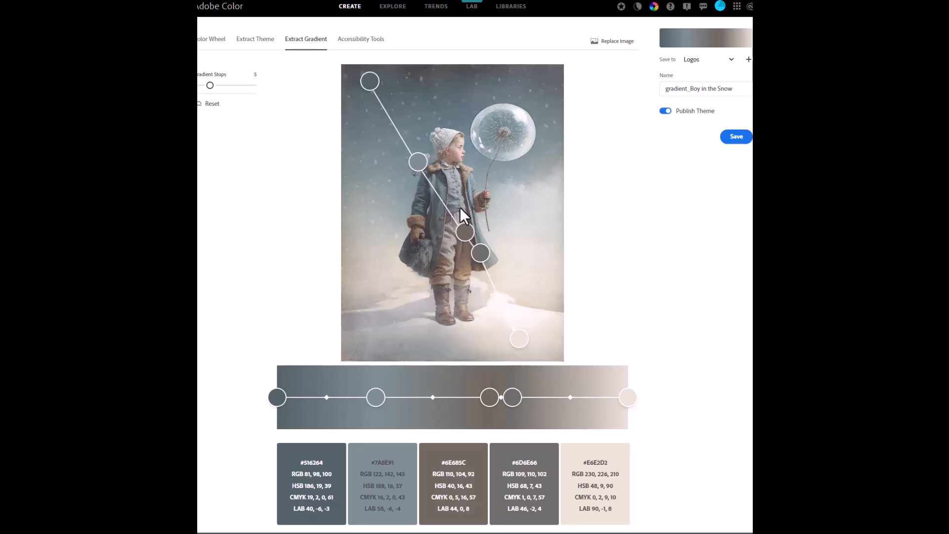
mouse_move(524, 308)
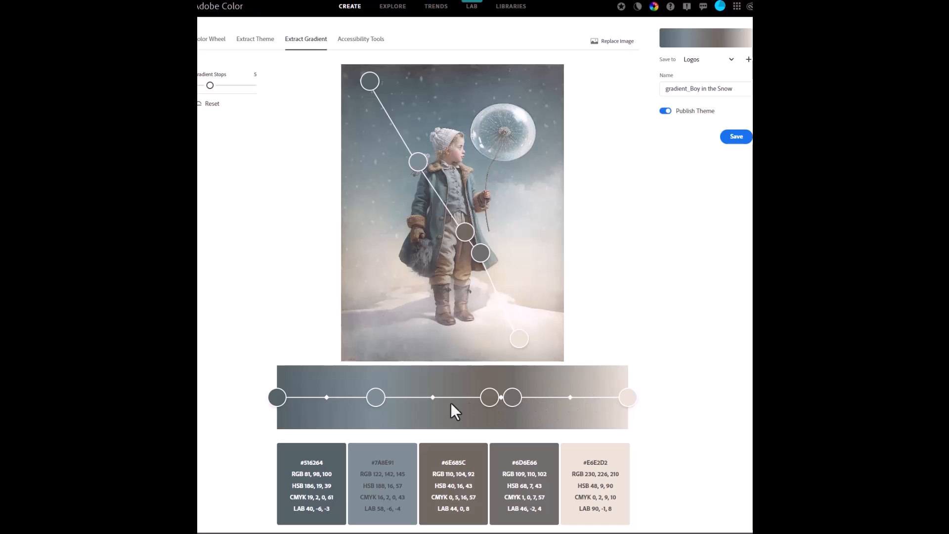
mouse_move(336, 388)
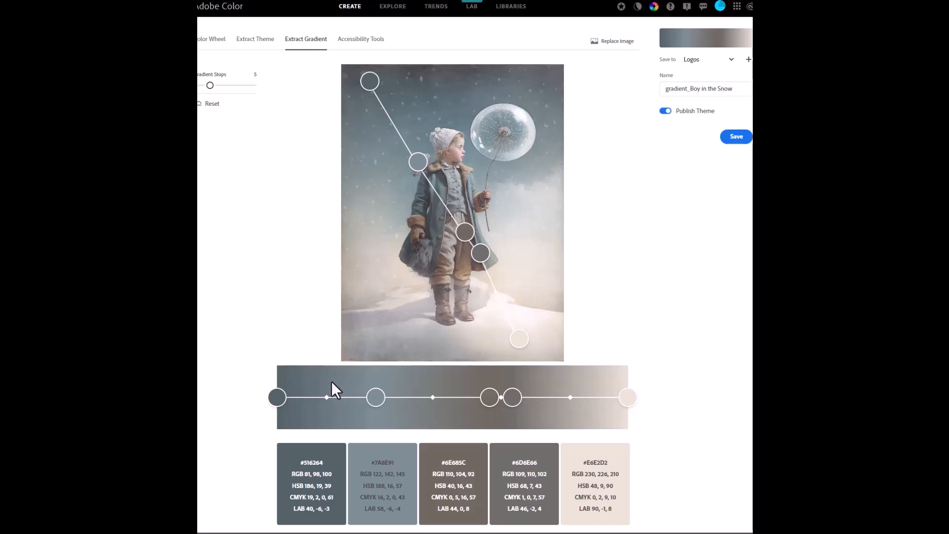
mouse_move(335, 387)
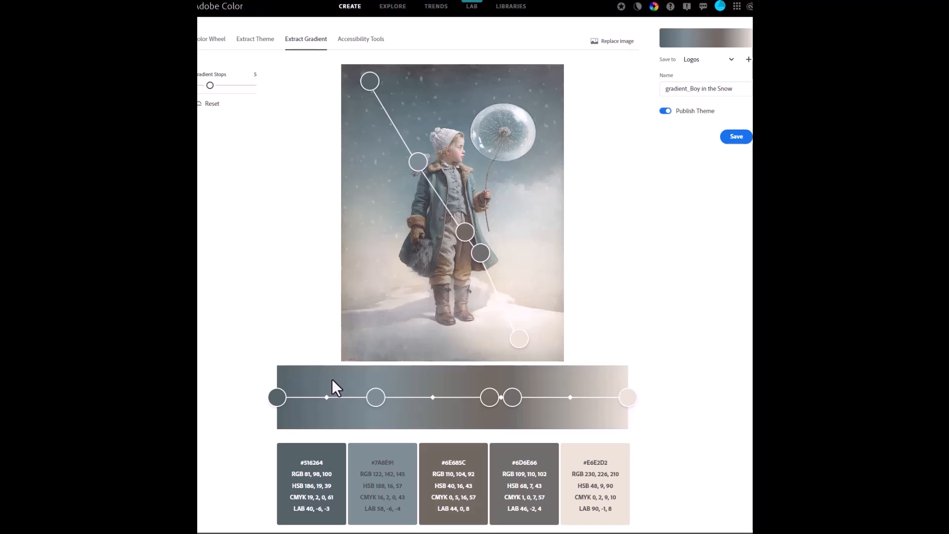
mouse_move(277, 228)
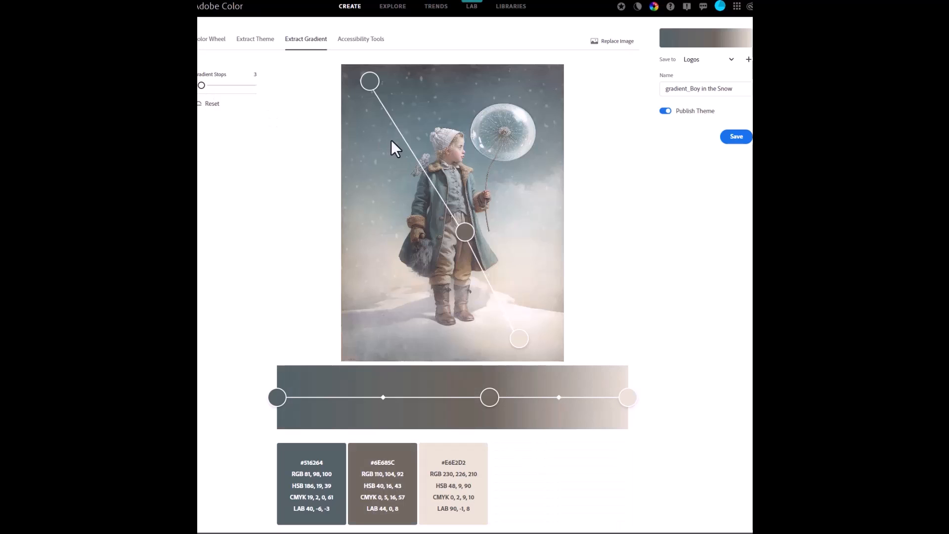
mouse_move(465, 230)
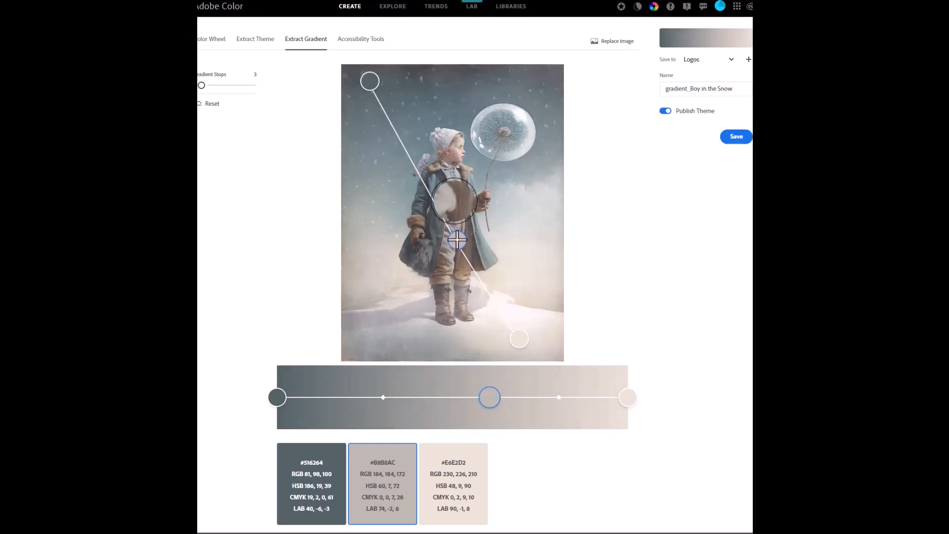
Resample the middle gradient colour to greyish-beige #ABA599 from the boy's trousers and reposition its stop
left_click_drag(457, 241, 451, 246)
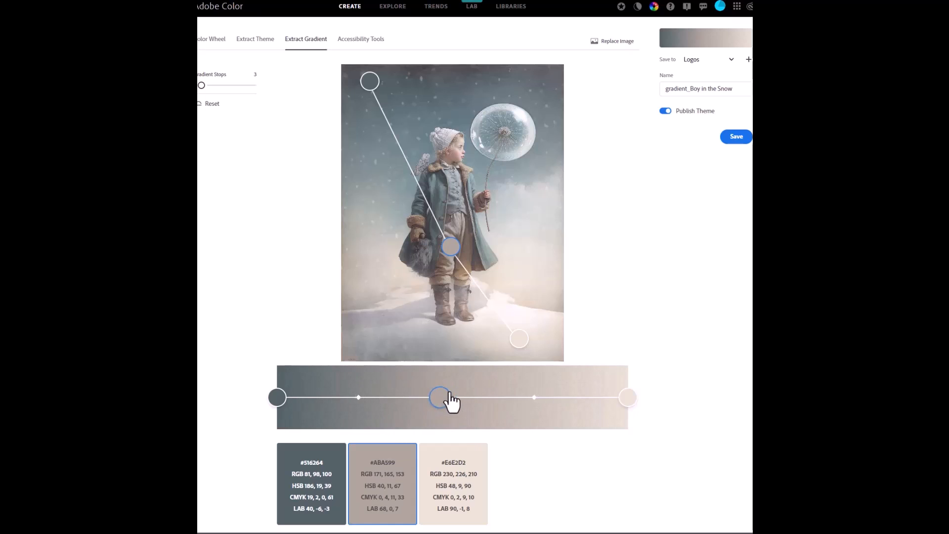
left_click_drag(440, 397, 451, 398)
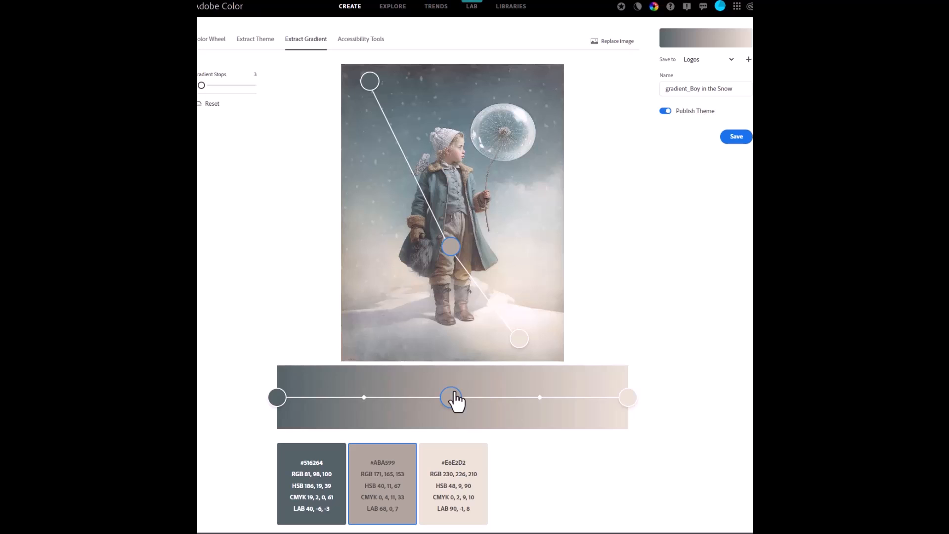
left_click_drag(451, 398, 442, 397)
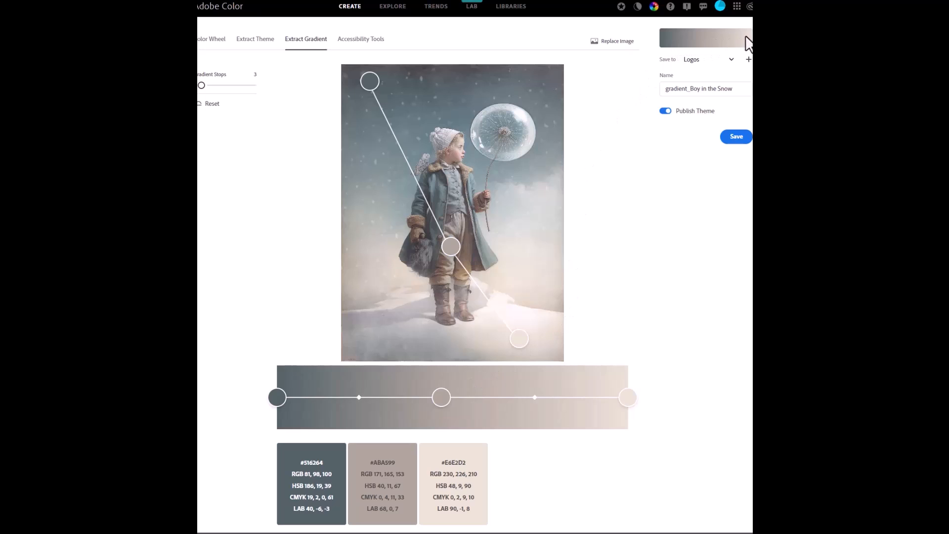
mouse_move(699, 54)
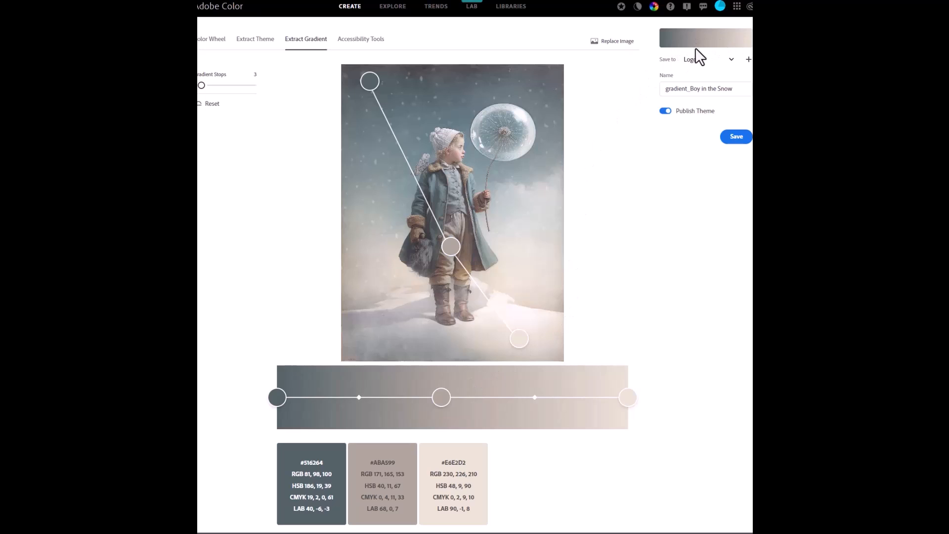